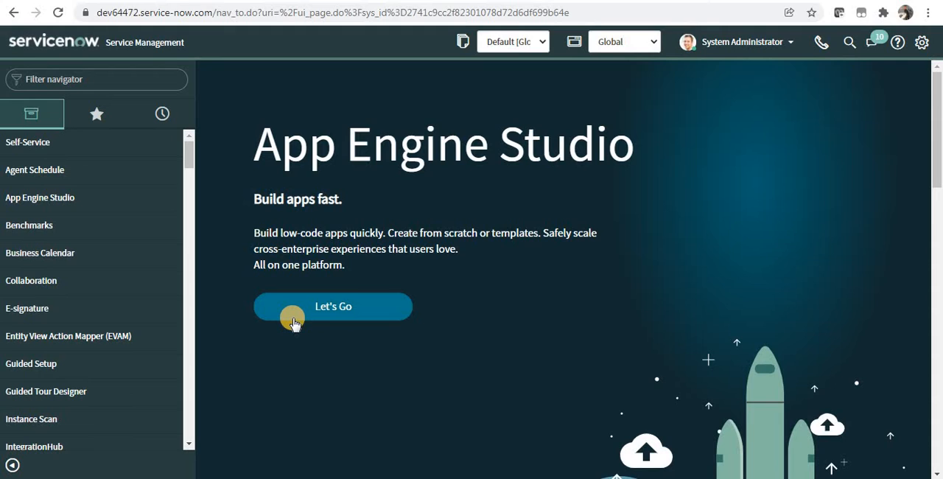
pyautogui.moveTo(77, 50)
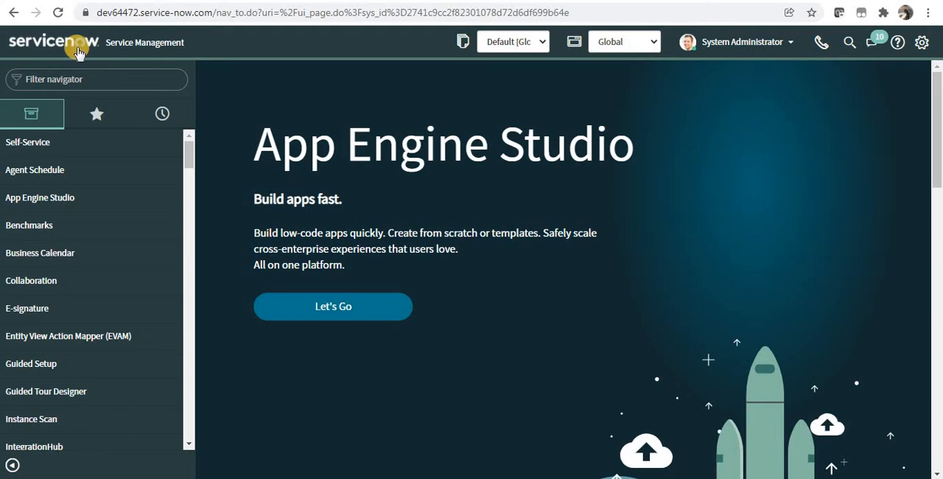
pyautogui.moveTo(53, 42)
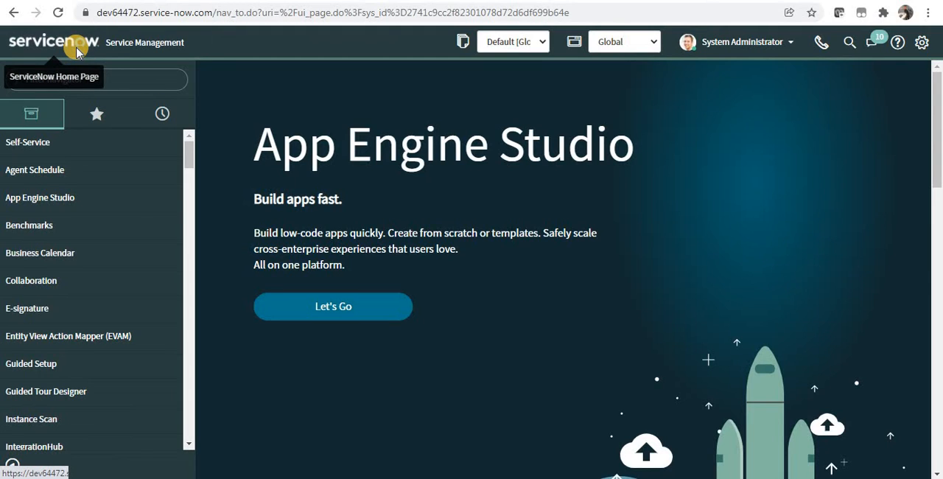
# Go to the ServiceNow home page and switch to the MID Server Dashboard homepage
pyautogui.click(52, 41)
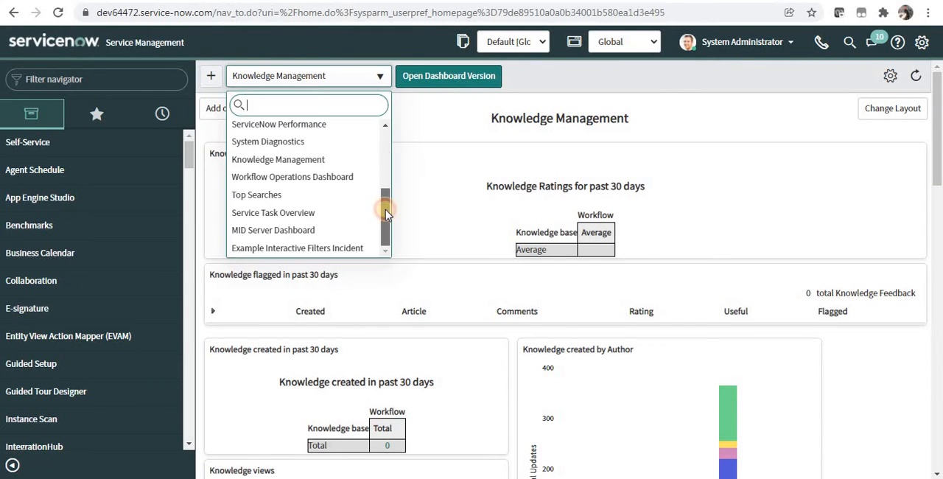
pyautogui.click(273, 230)
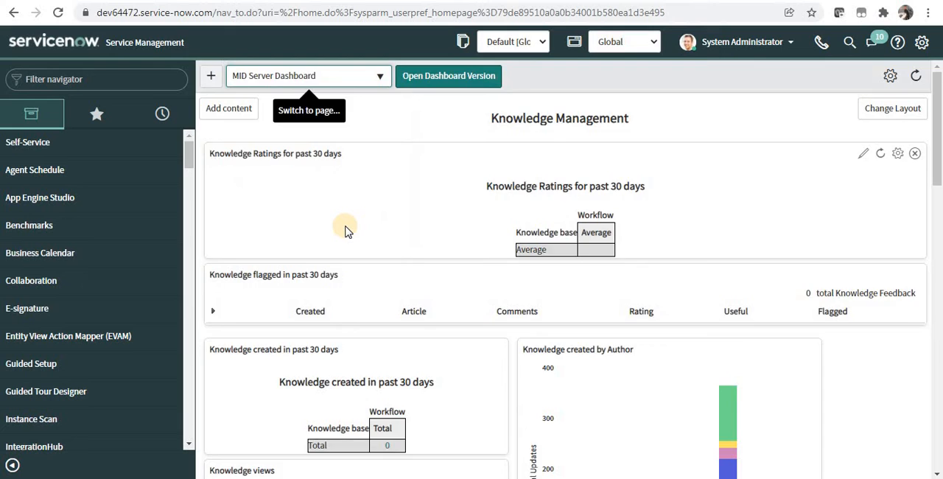
pyautogui.click(307, 75)
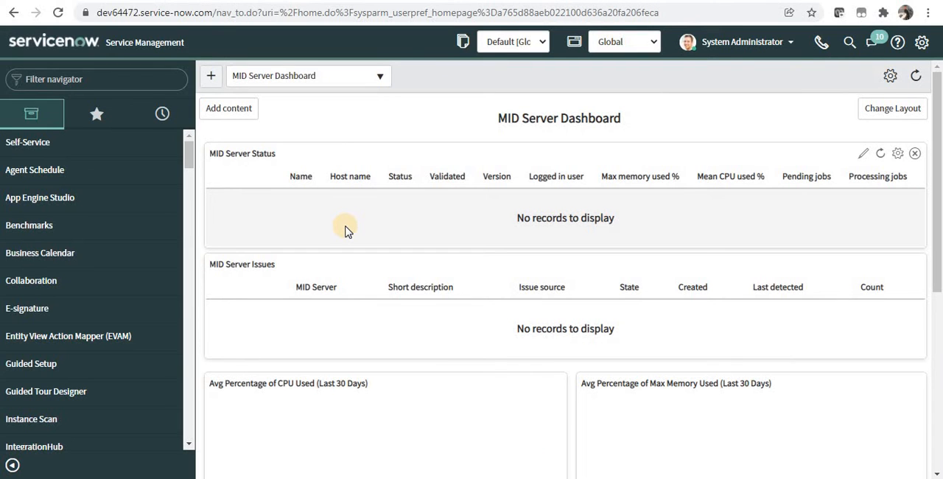
pyautogui.moveTo(692, 94)
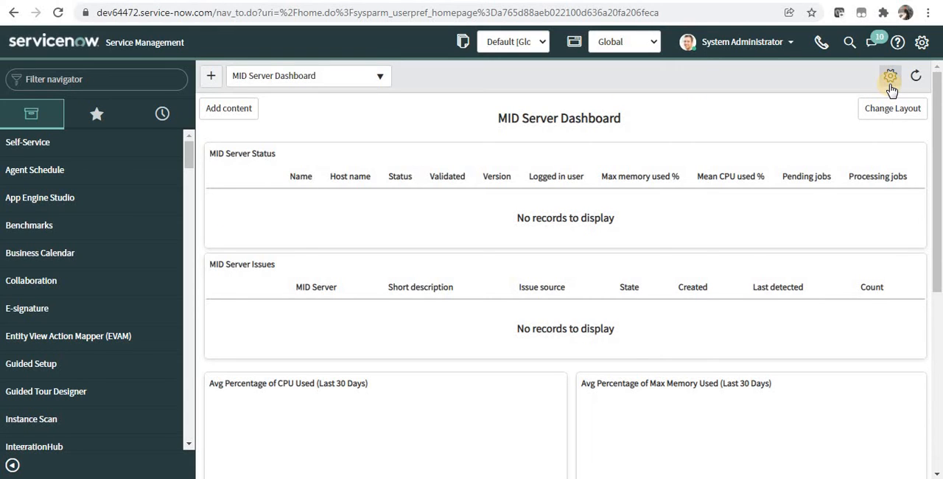
# Create a new dashboard version of the MID Server Dashboard homepage via the gear menu
pyautogui.click(890, 75)
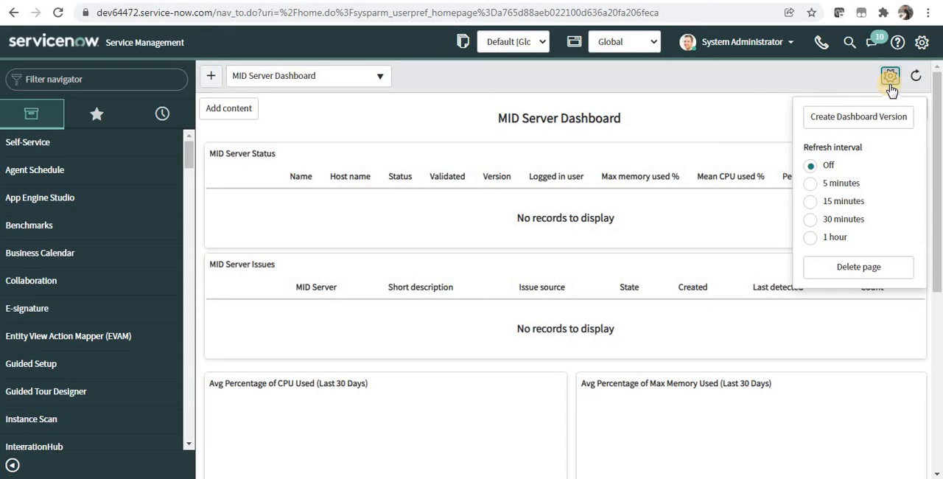
pyautogui.moveTo(858, 116)
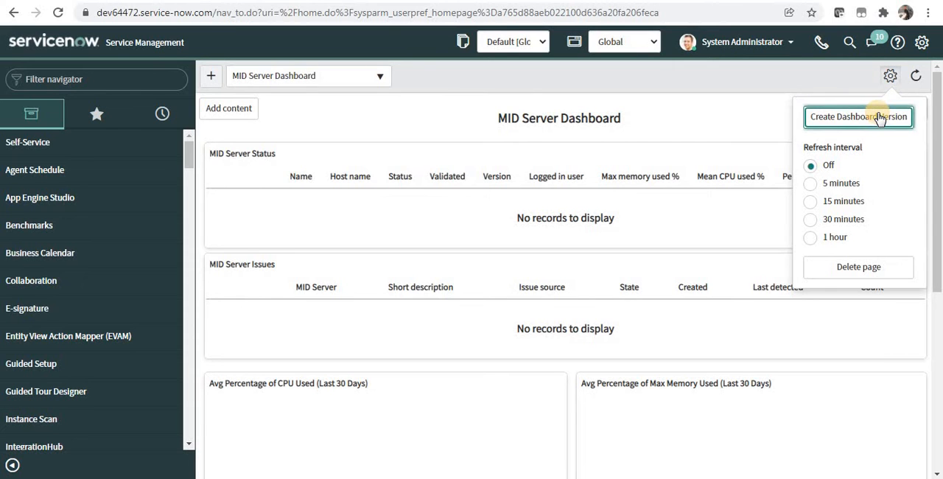
pyautogui.click(858, 116)
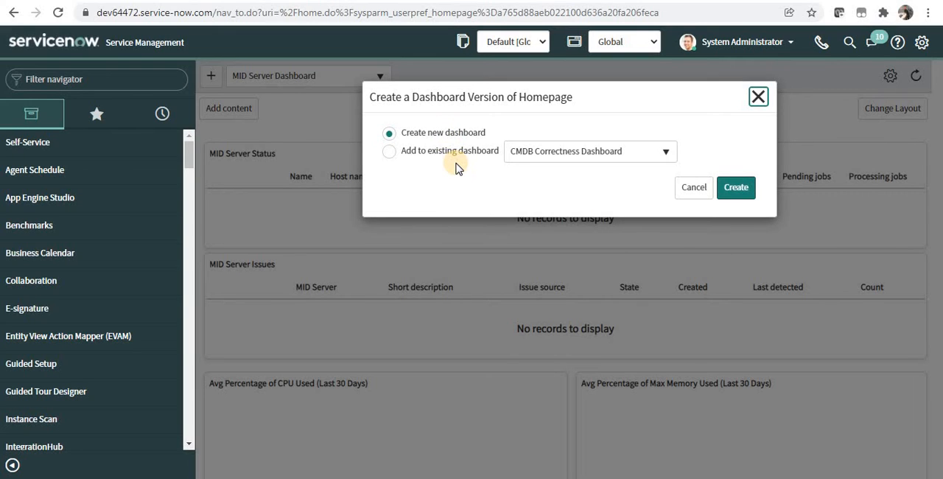
pyautogui.moveTo(725, 171)
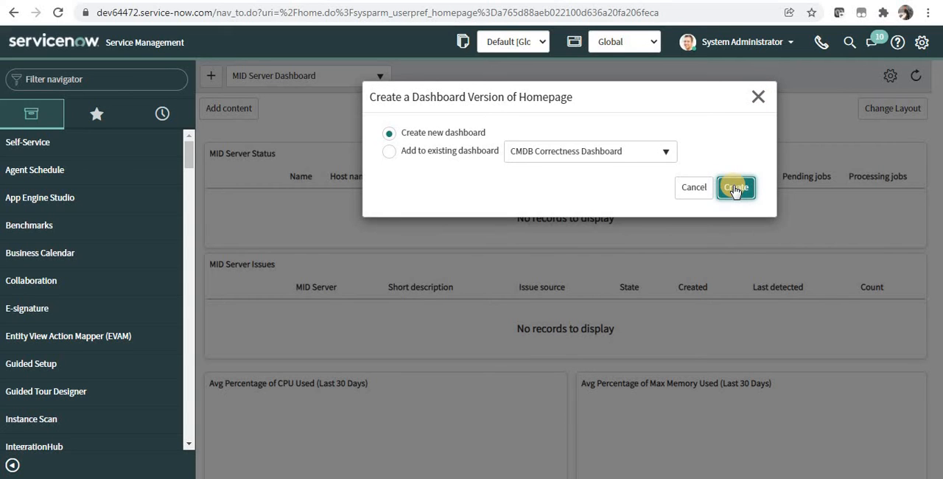
pyautogui.click(734, 187)
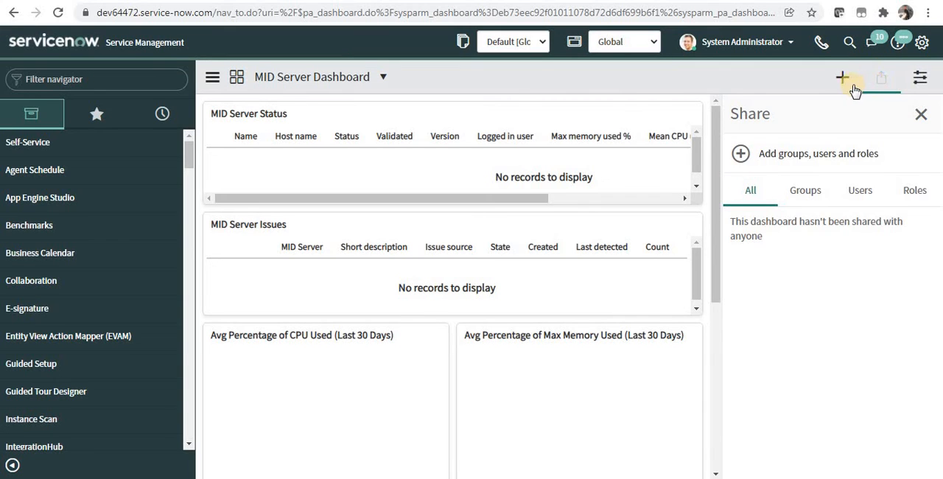
pyautogui.click(843, 77)
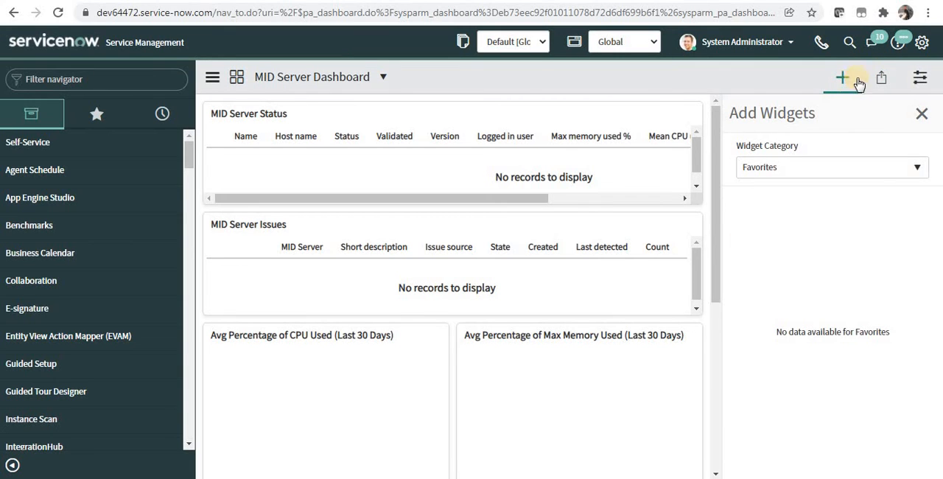
pyautogui.click(881, 77)
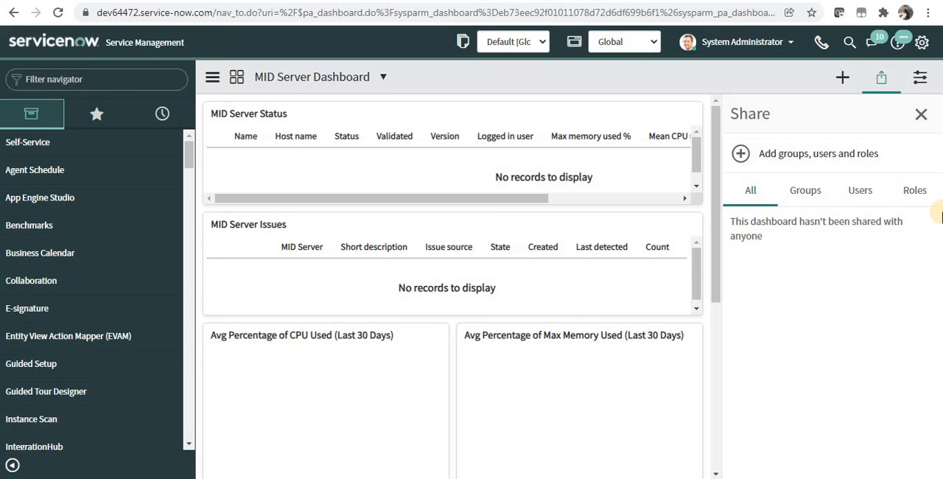
pyautogui.moveTo(923, 41)
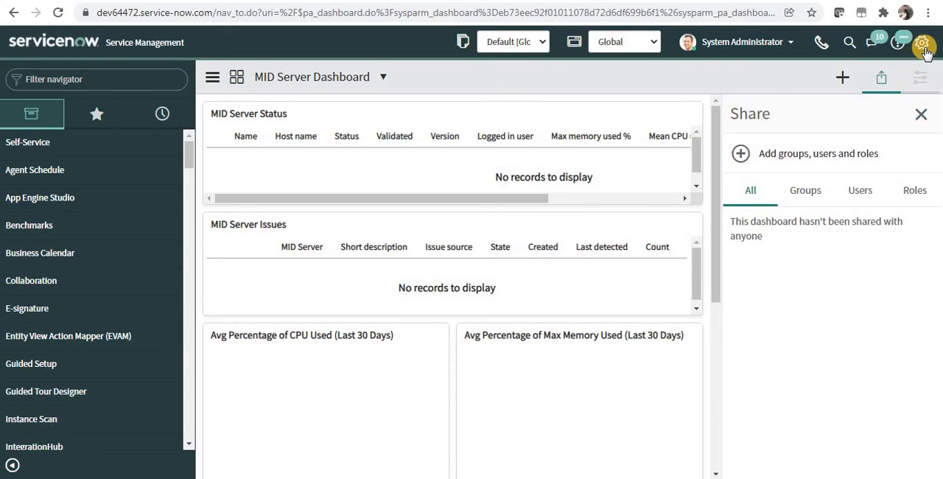
# In System Settings under General, set Home to Dashboards and close the dialog
pyautogui.click(923, 41)
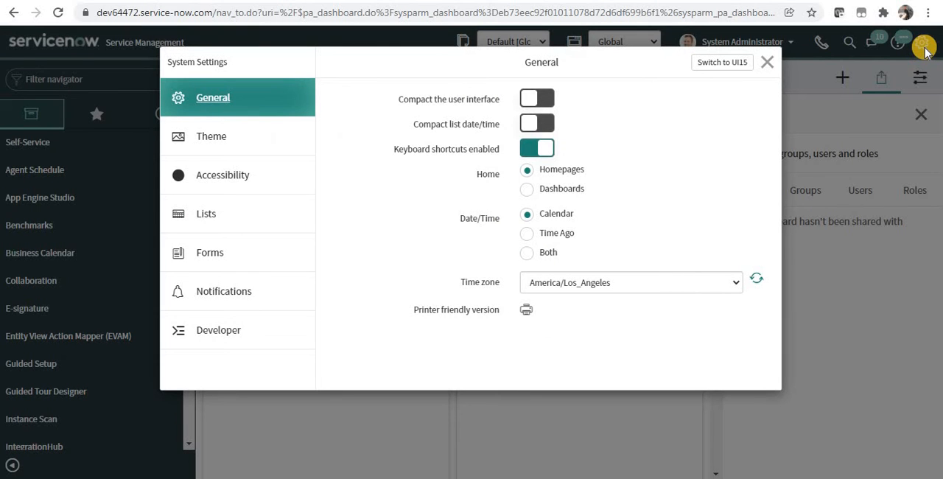
pyautogui.moveTo(515, 163)
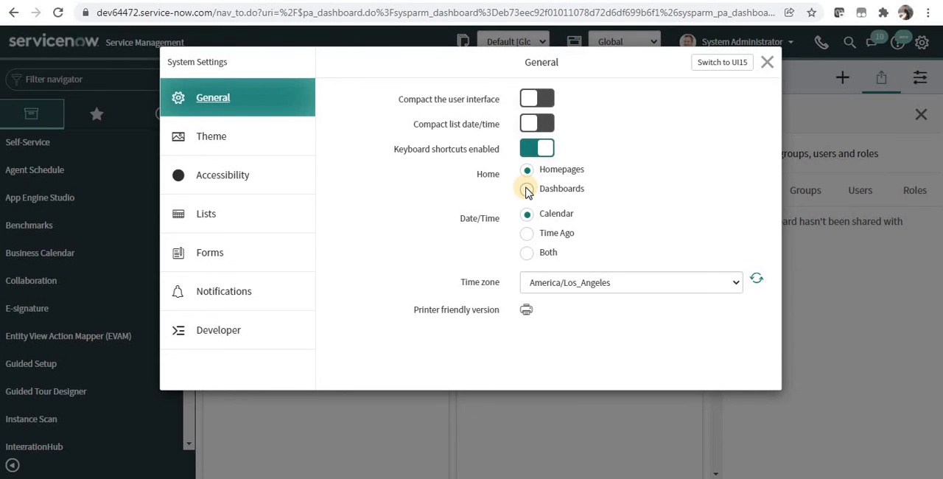
pyautogui.click(528, 189)
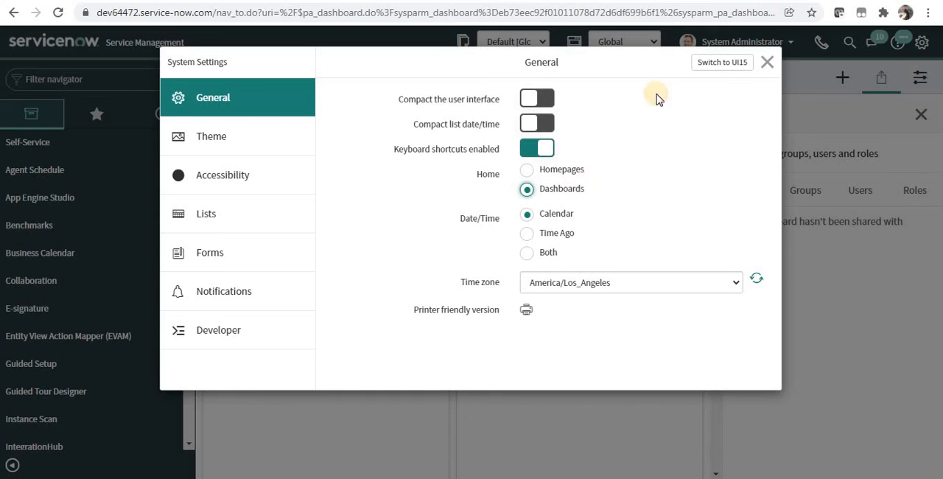
pyautogui.click(767, 62)
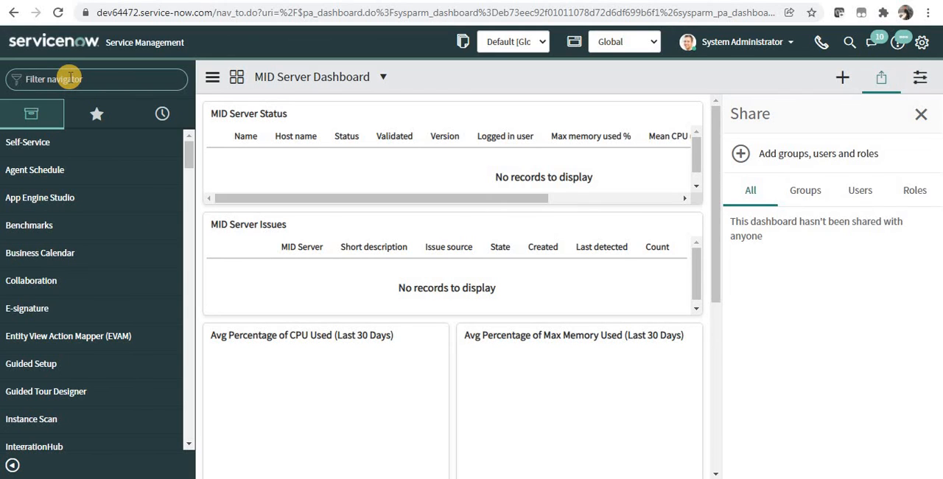
# In Dashboard Administration filtered by Name 'mid', select all rows and show bulk actions
pyautogui.write('dashboard ad')
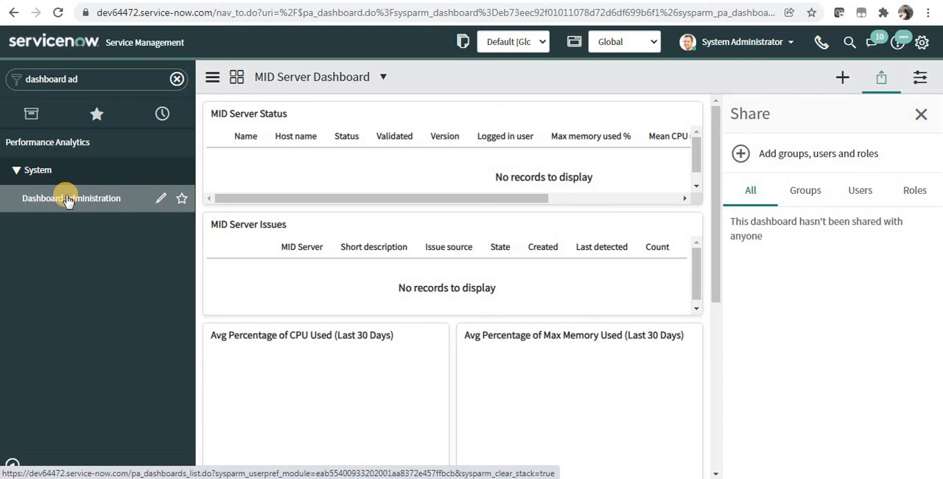
pyautogui.click(71, 198)
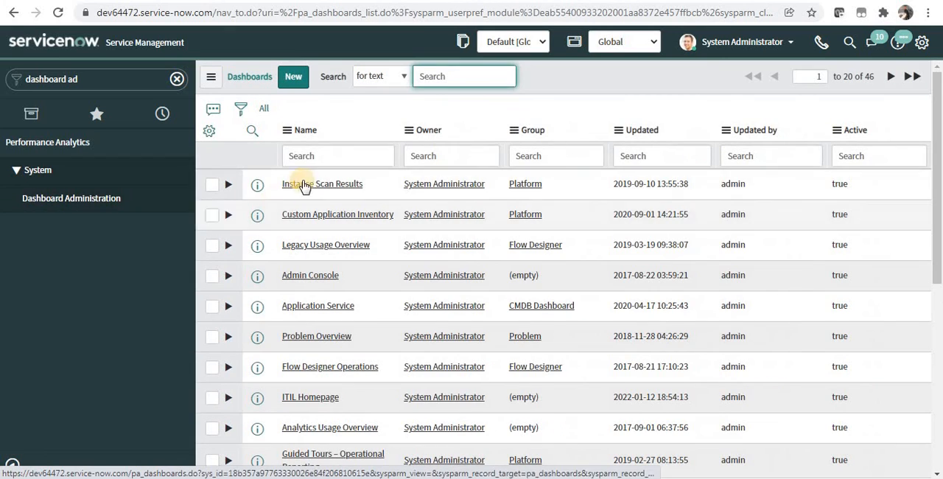
pyautogui.write('mid')
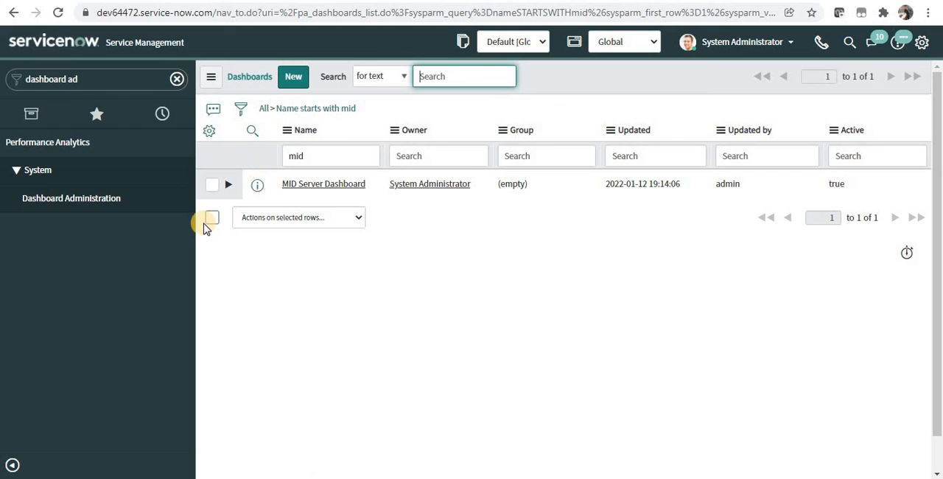
pyautogui.click(212, 217)
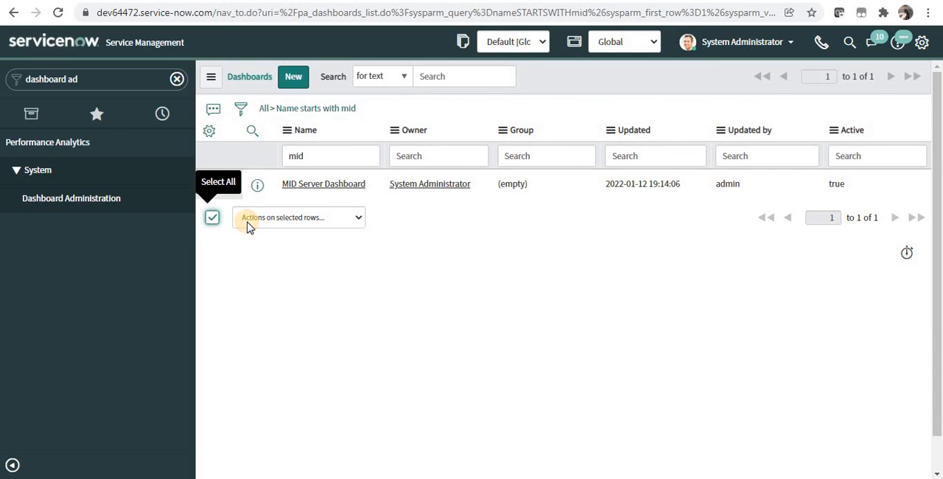
pyautogui.click(298, 217)
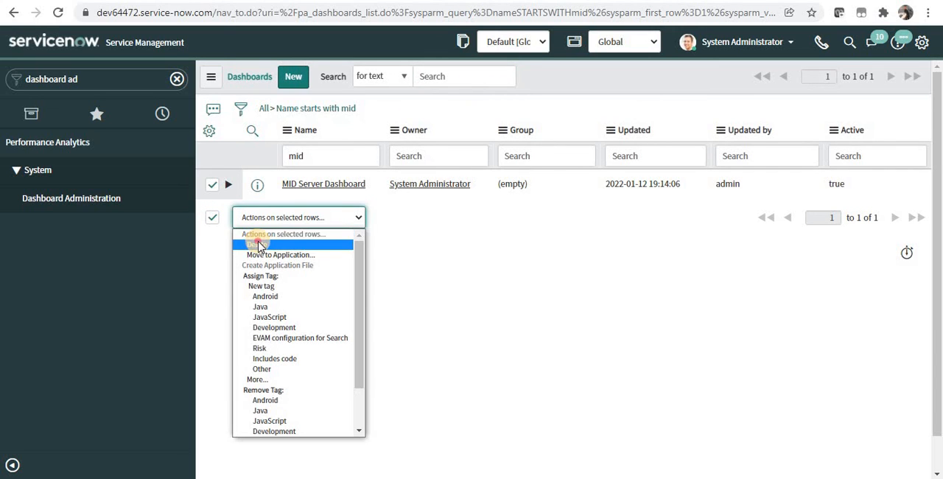